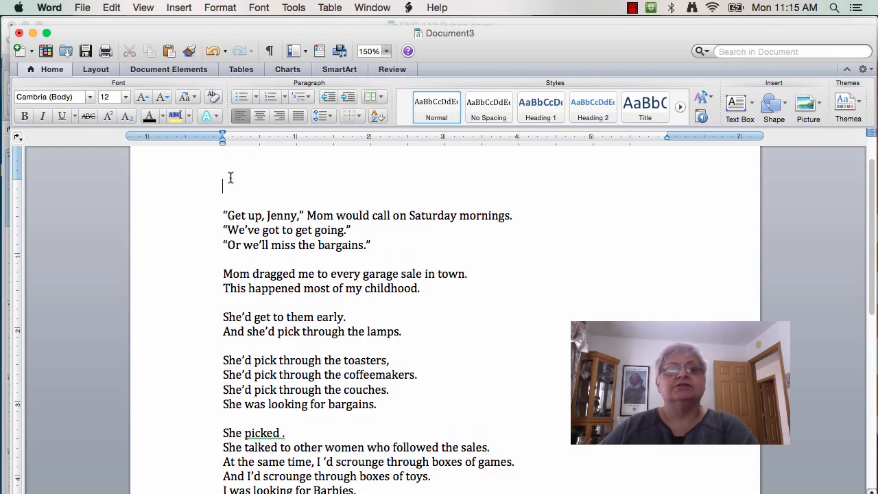
Type the coordination definition: ADDING two or more equal thoughts, items, or verbs
text(Coordination is like A)
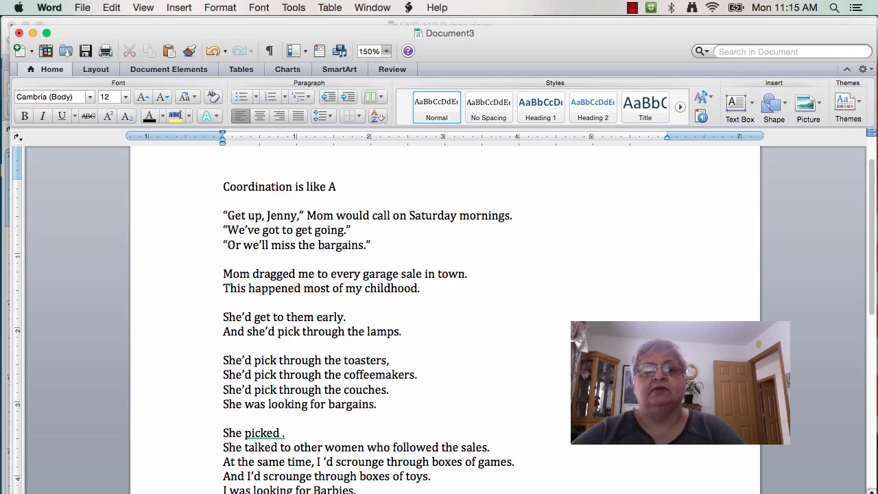
text(DDING.)
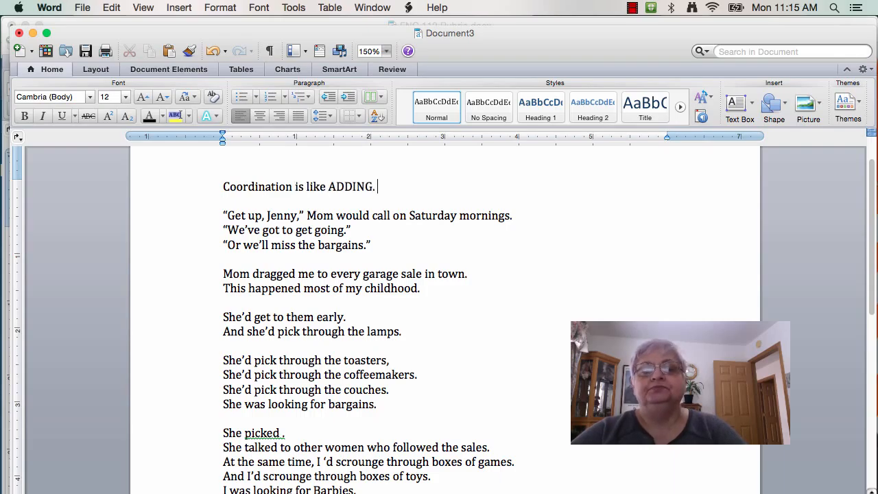
text(You are adding together t)
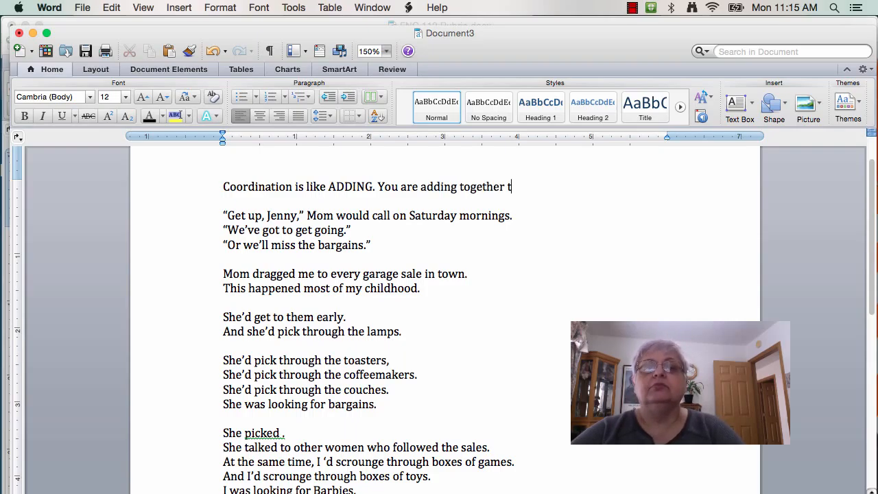
text(wo or more e)
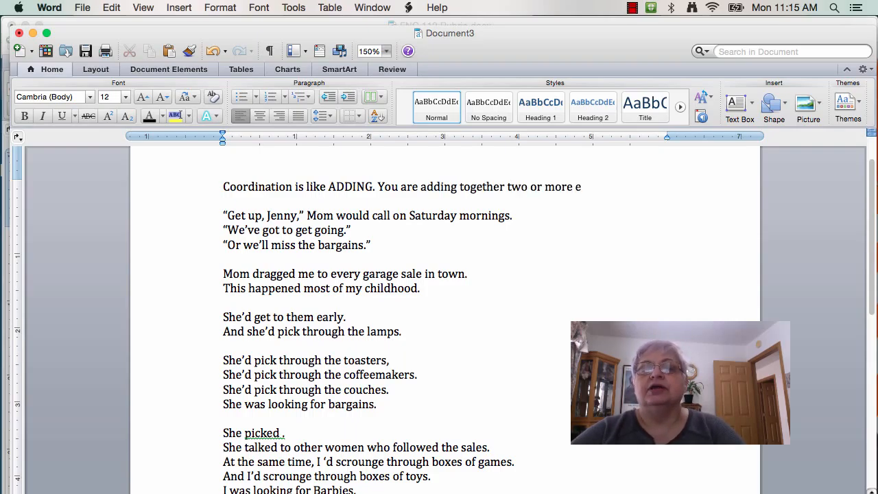
text(qual thought)
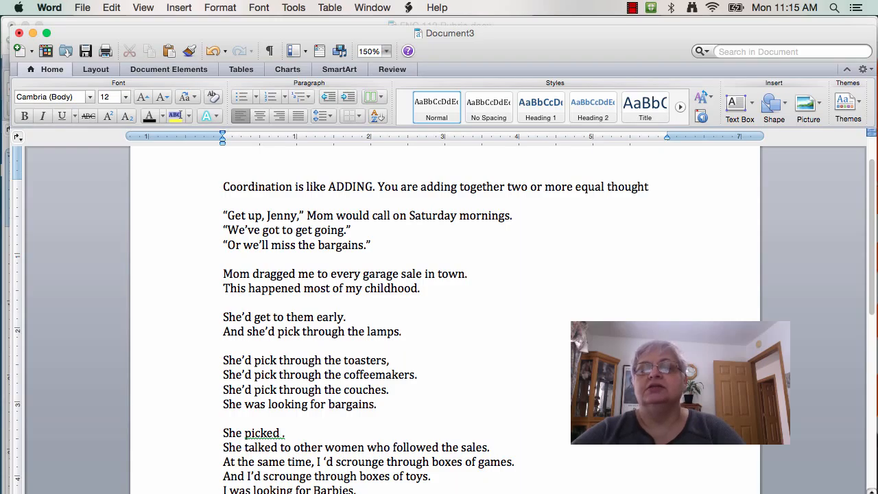
text(s, items, o)
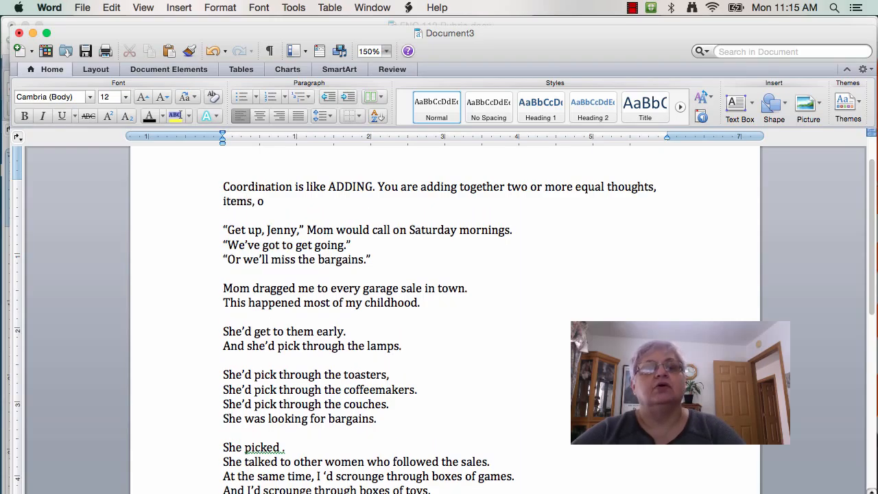
text(r verbs.)
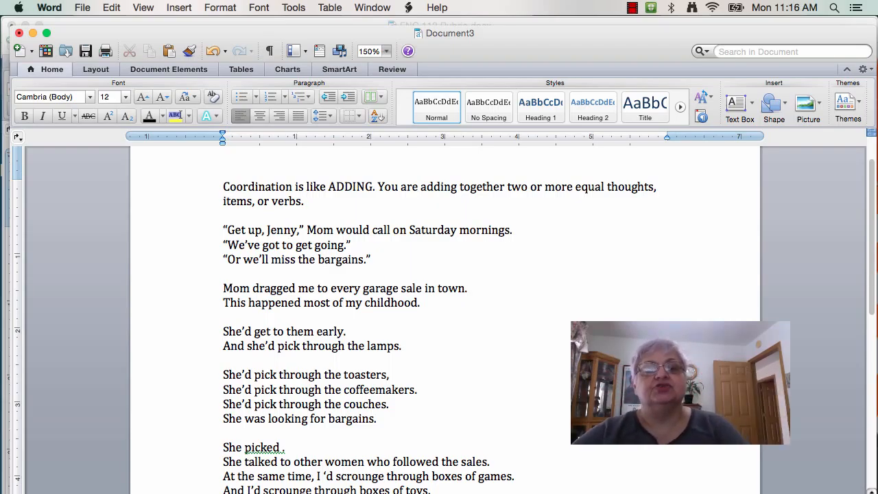
Add the word 'Importance' and make it bold
text(Importance.)
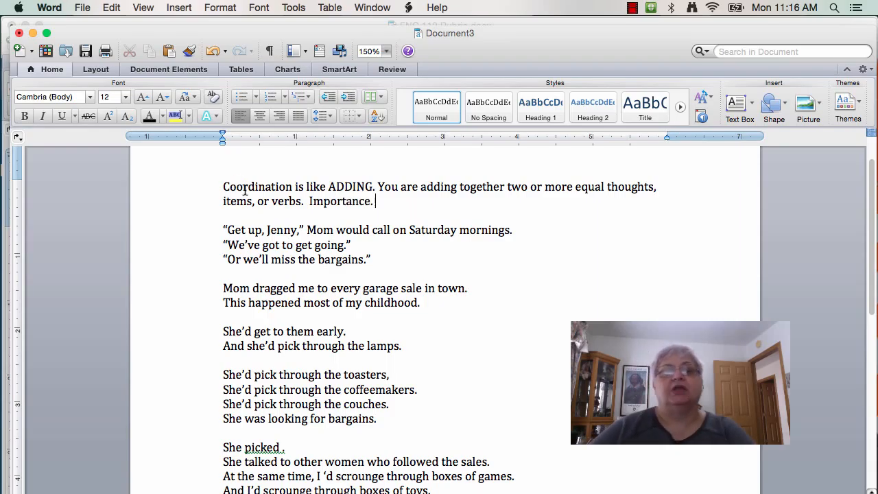
double_click(339, 201)
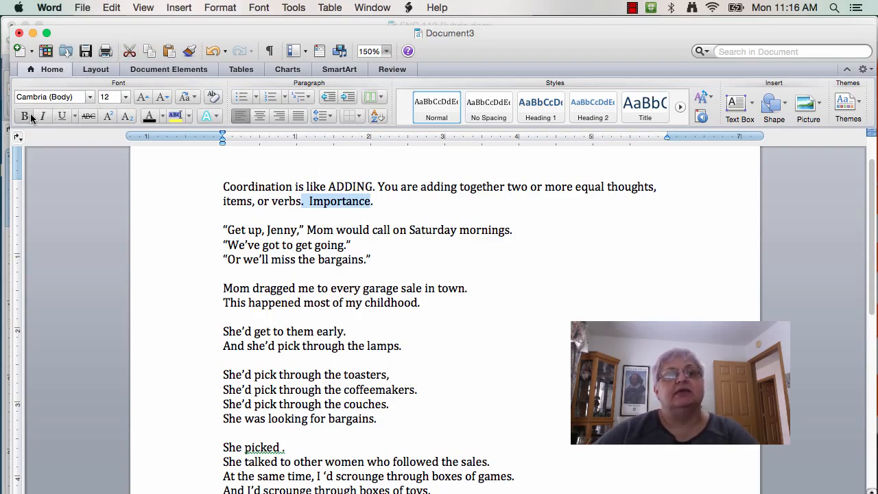
click(24, 116)
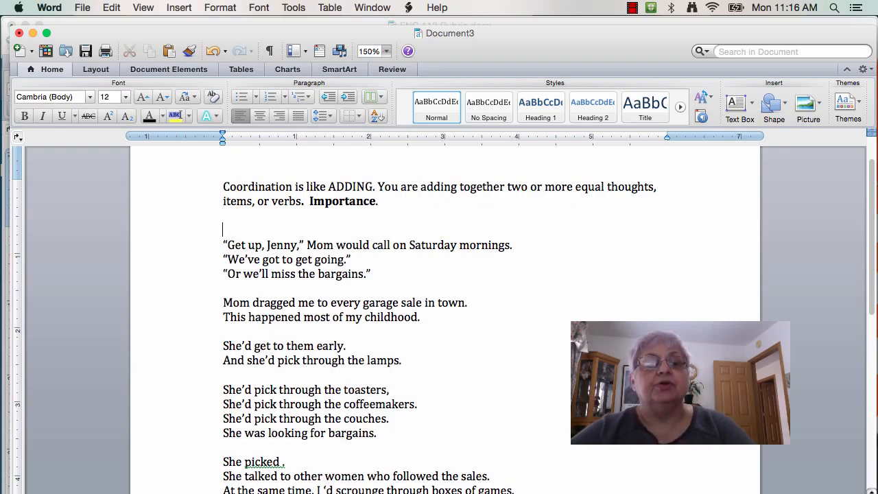
Type the subordination definition: deciding which of two related ideas is more important
text(Subordin)
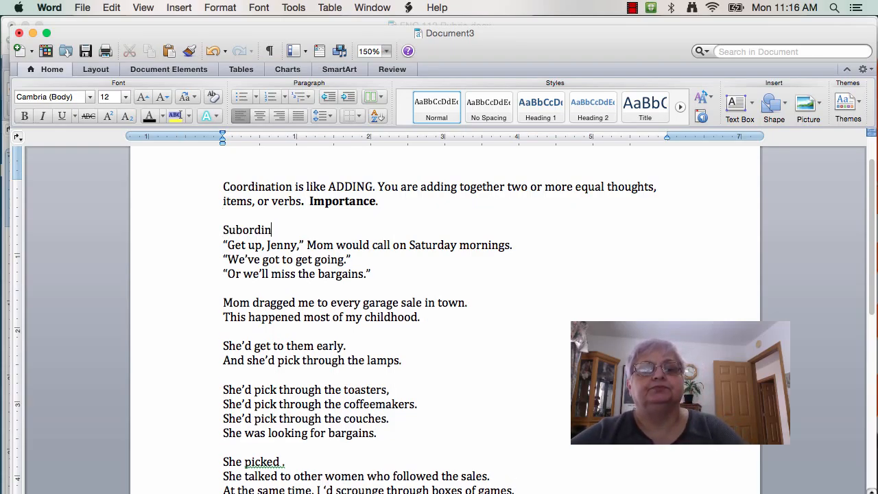
text(ate)
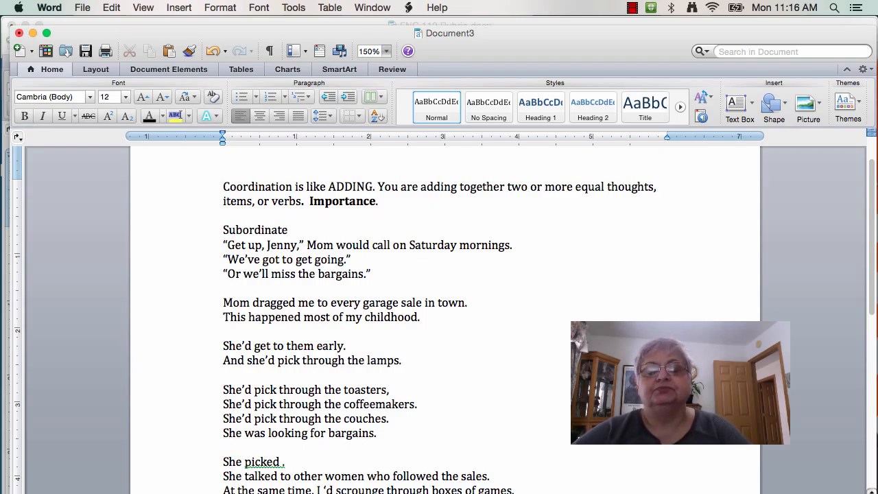
text(you)
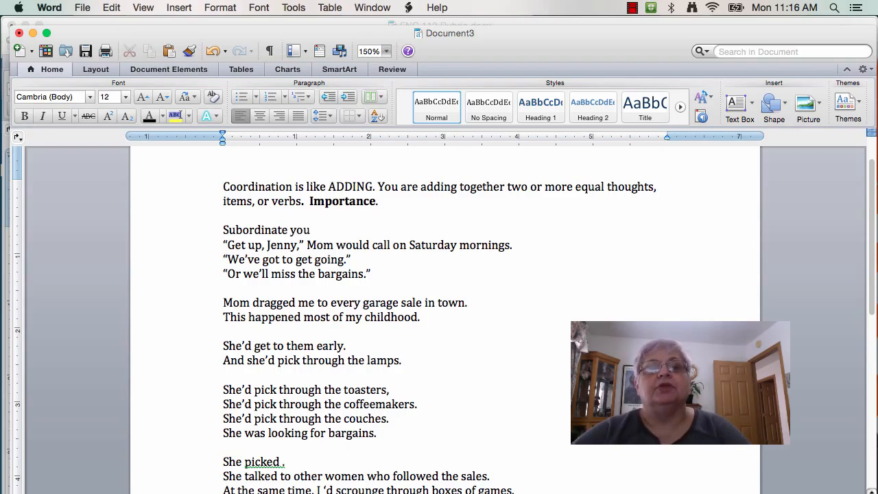
text(are making a)
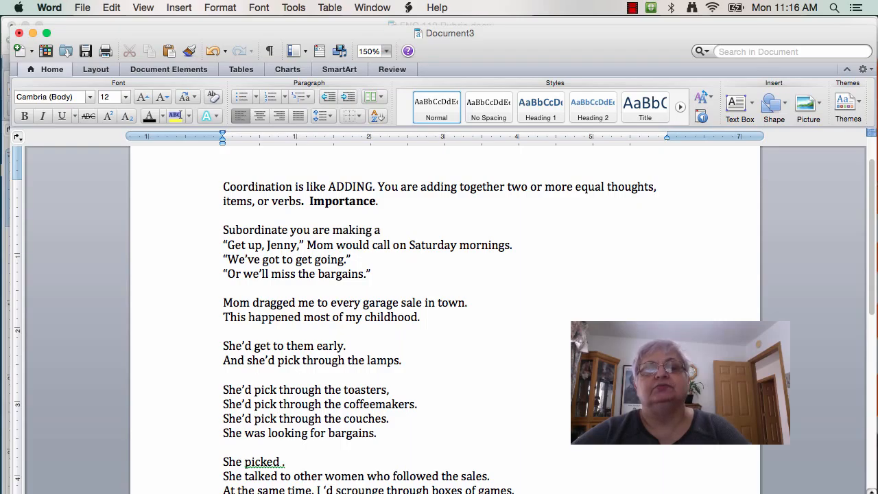
text(decis)
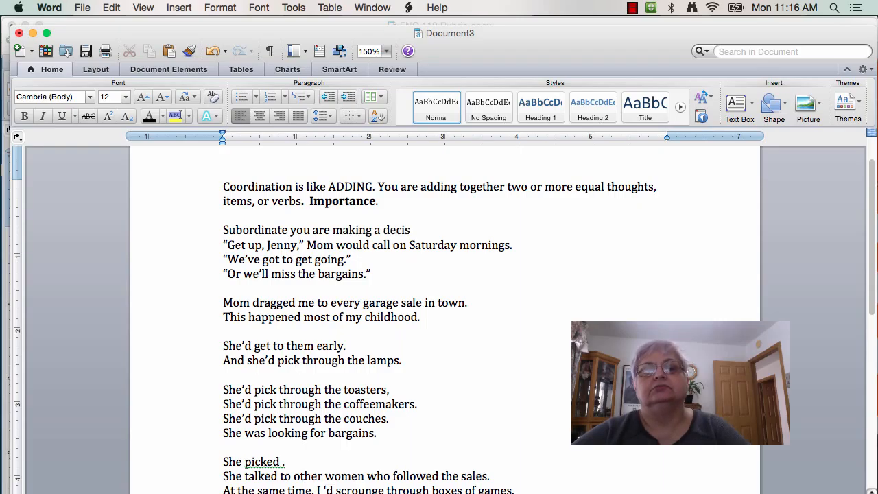
text(sion about what i)
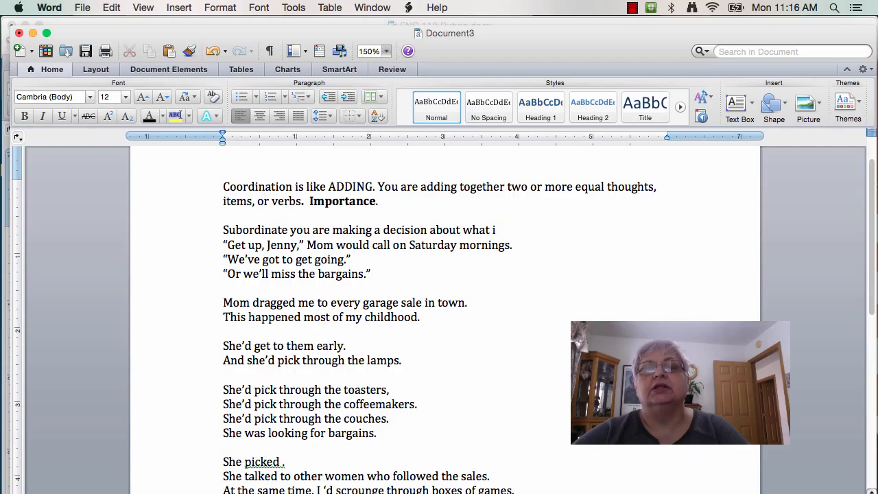
text(s most important)
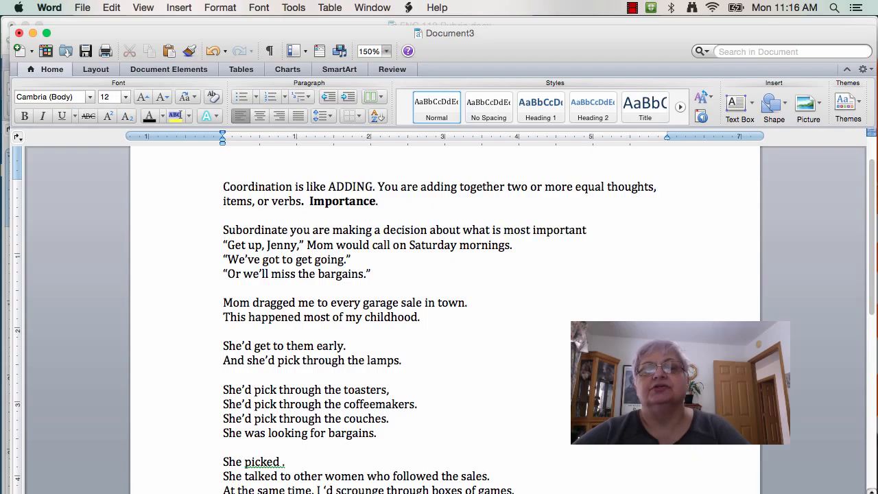
text(when you connect two idea)
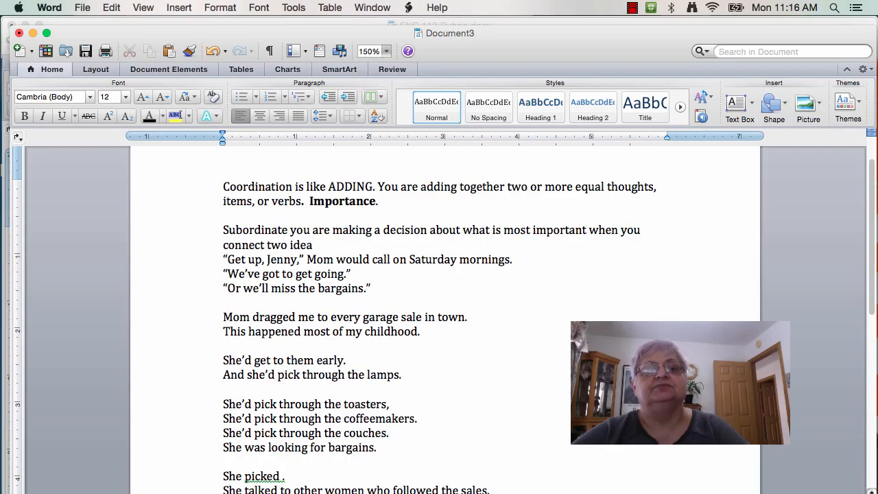
text(.  Two related ideas-)
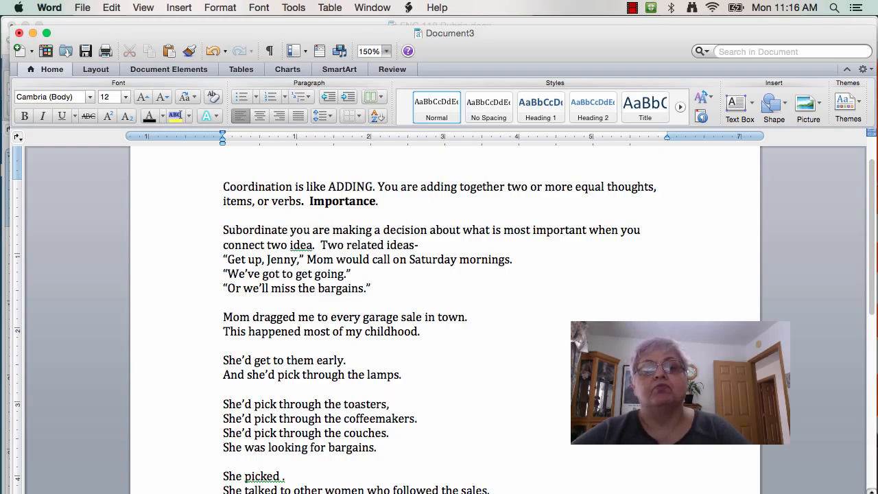
text(—which is mo)
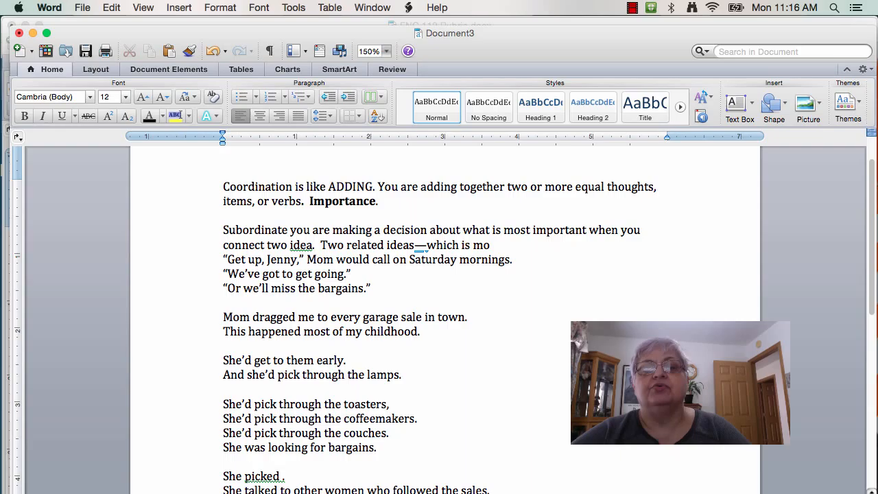
text(re import)
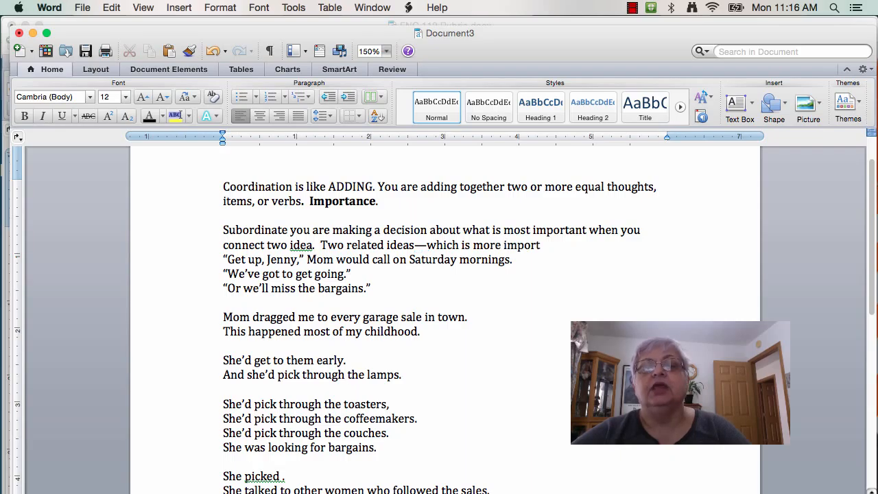
text(ant.)
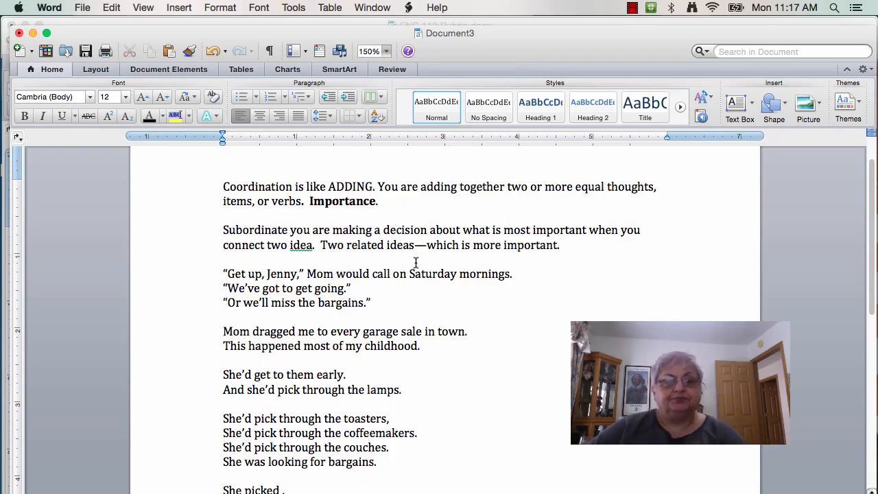
Join the two Mom quote lines with ', or' and label it 'Coordinating two complete sentences.'
click(376, 303)
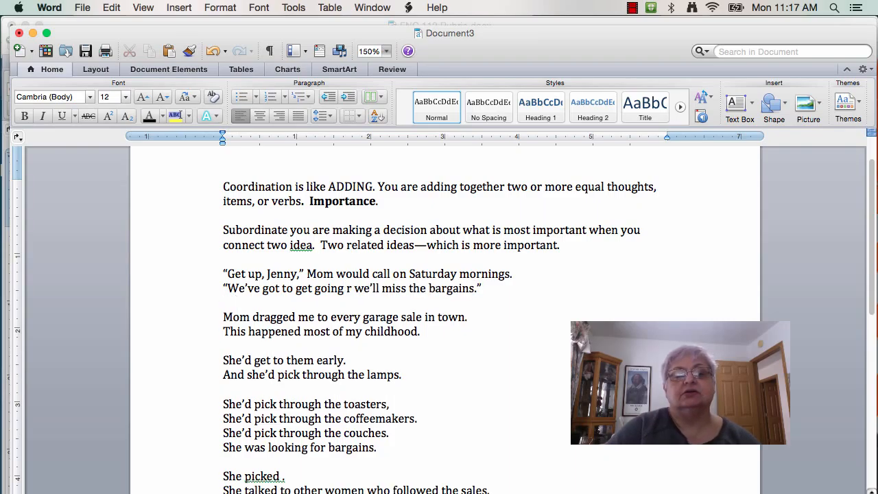
text(o)
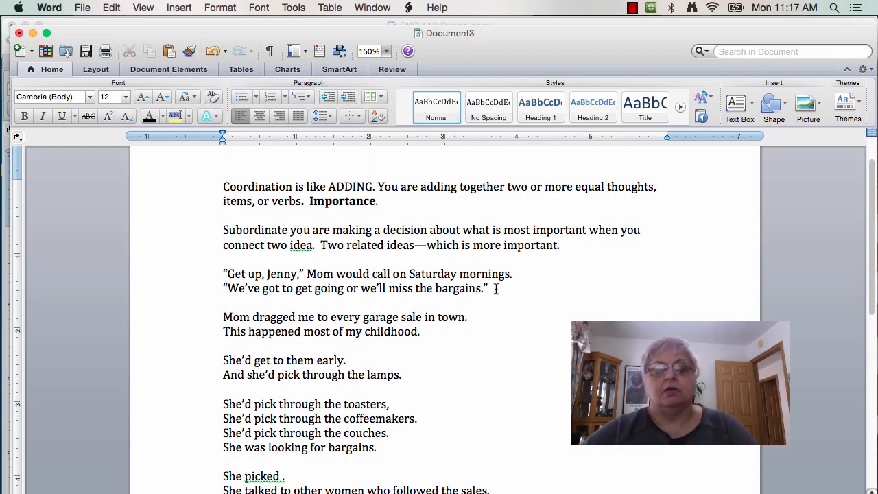
text(Coordinating t)
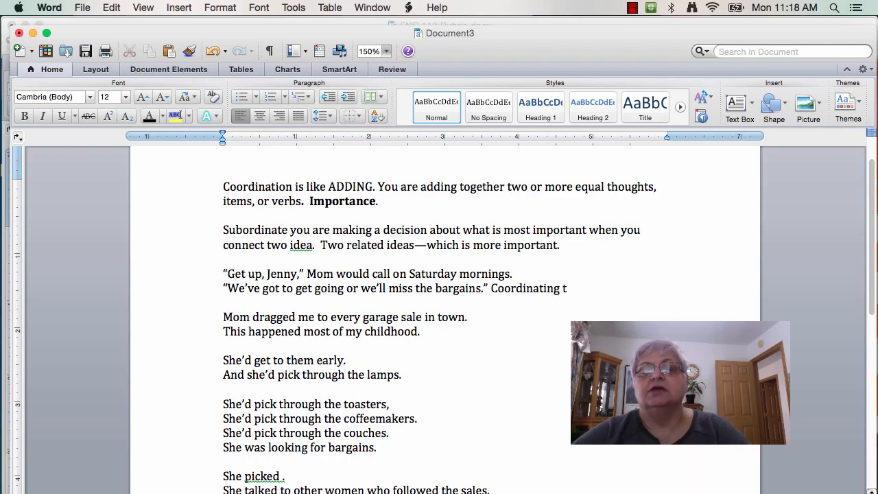
text(wo complete)
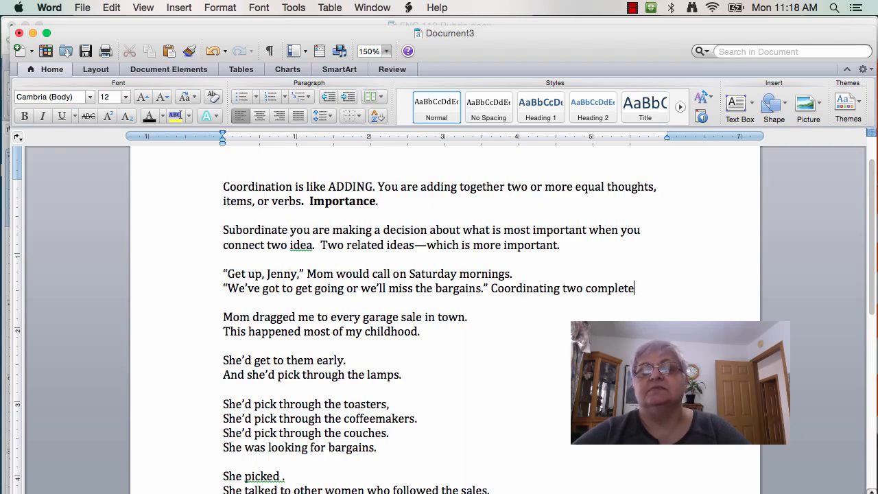
text(sentences.)
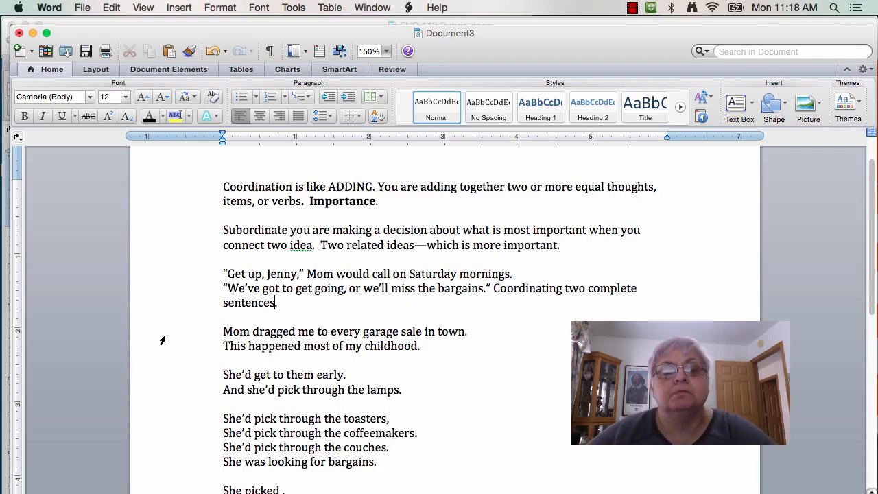
Scroll down to below the coordinating example to make room for a new line
scroll(down, 3)
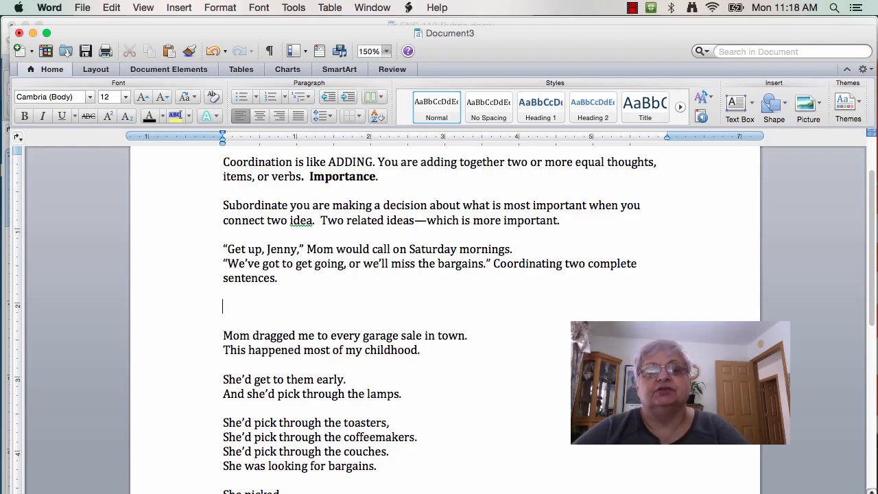
On the blank line, type 'We've got to going if we don't want to miss the bargins.'
text(I)
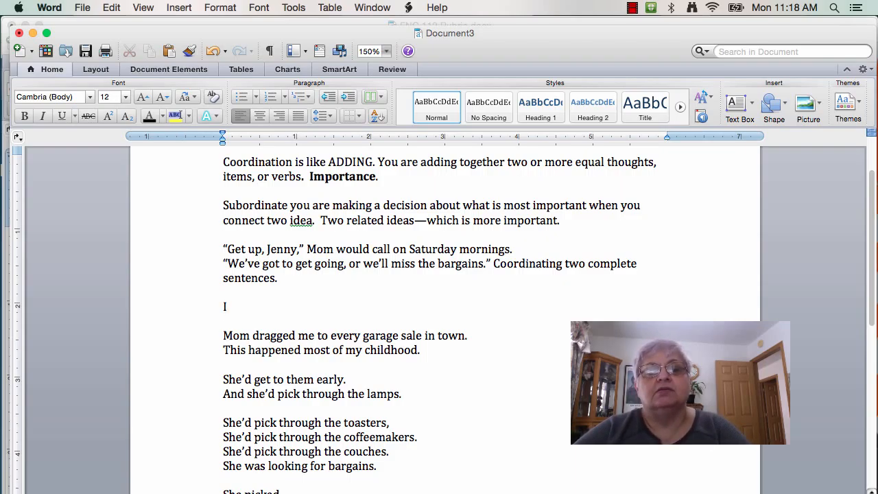
text(W)
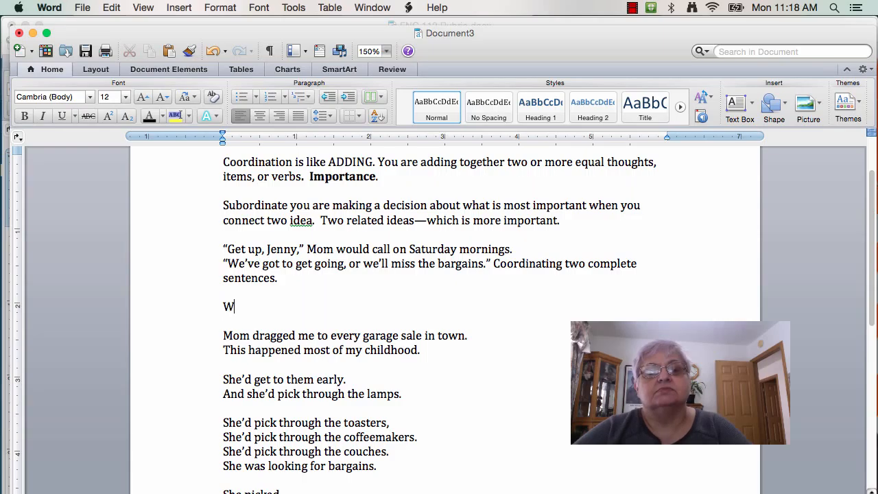
text(e've got to going)
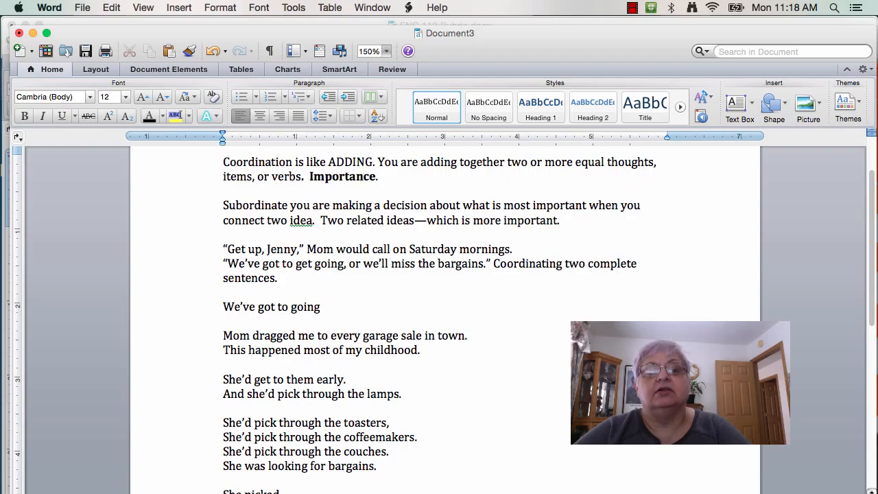
text(i)
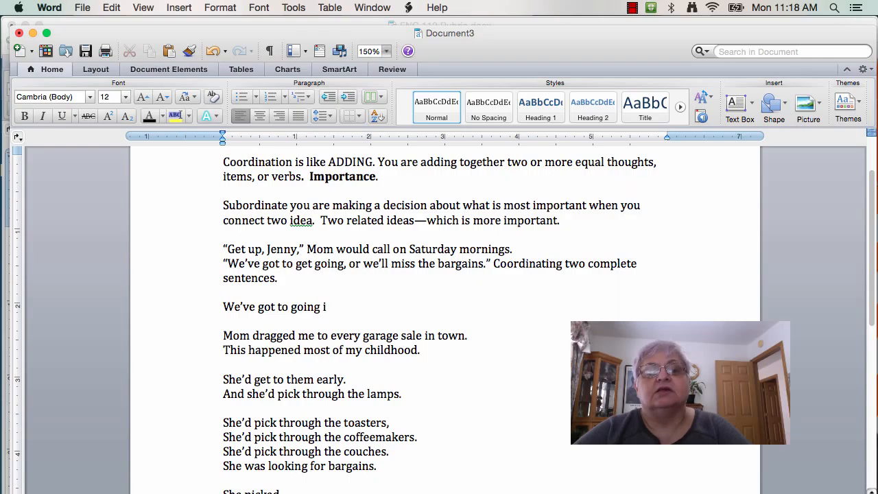
text(f we do)
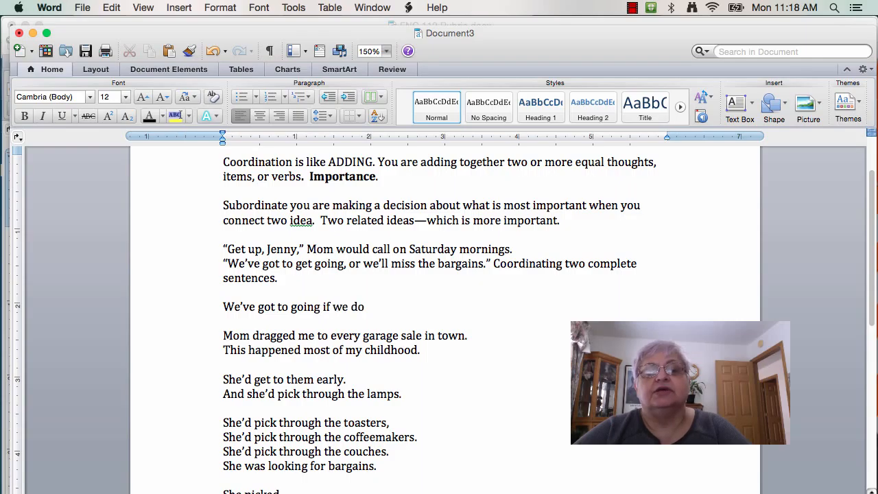
text(don't want to)
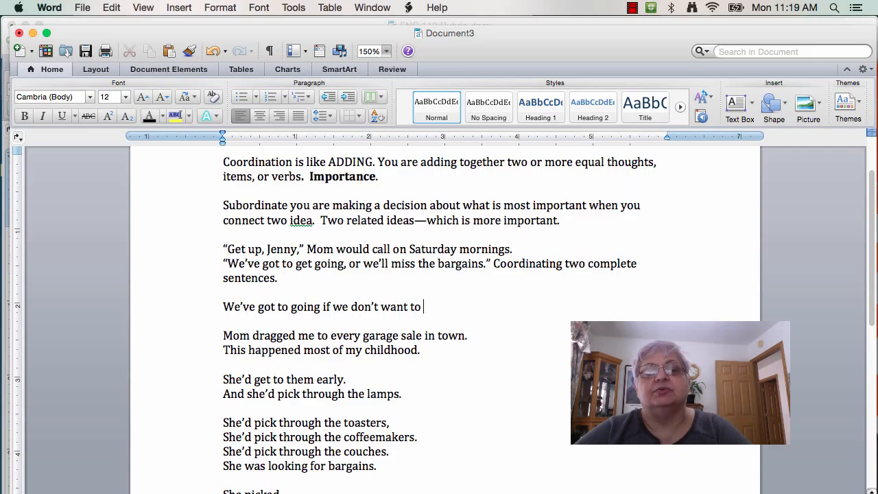
text(miss the b)
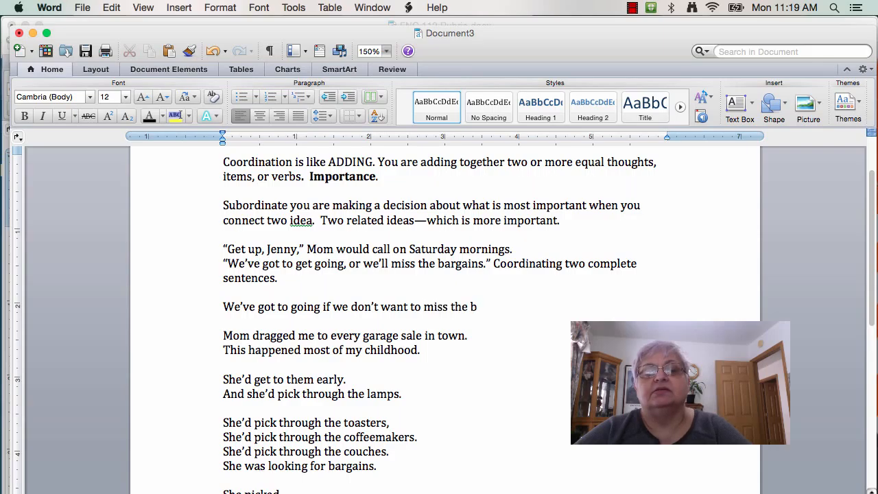
text(argins.)
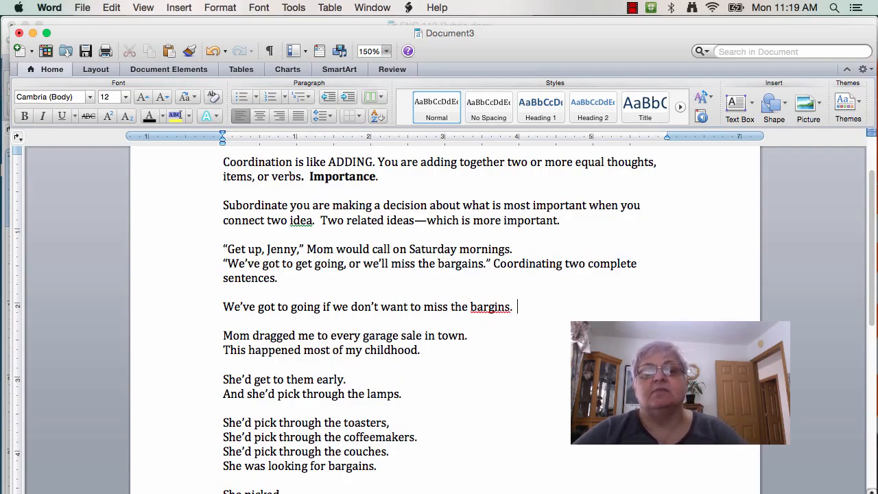
key(Backspace)
text( Subordination)
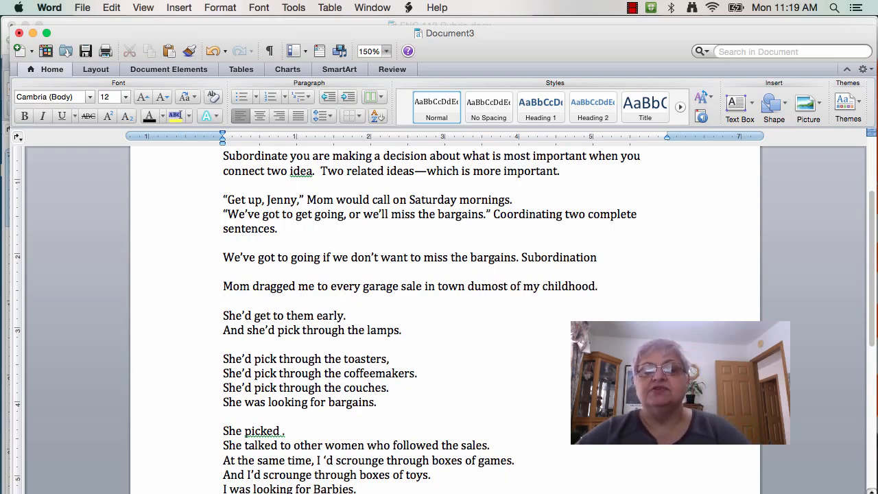
Merge the Mom lines by inserting 'during' before 'most of my childhood.'
text(during)
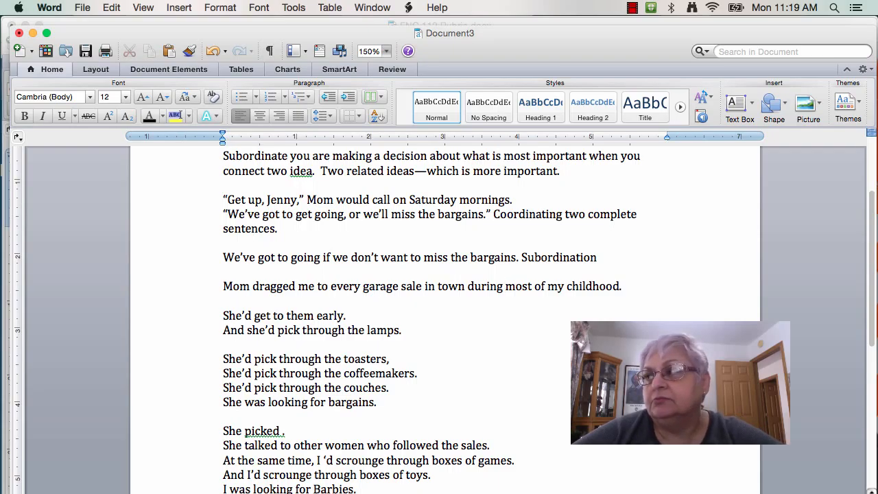
click(504, 286)
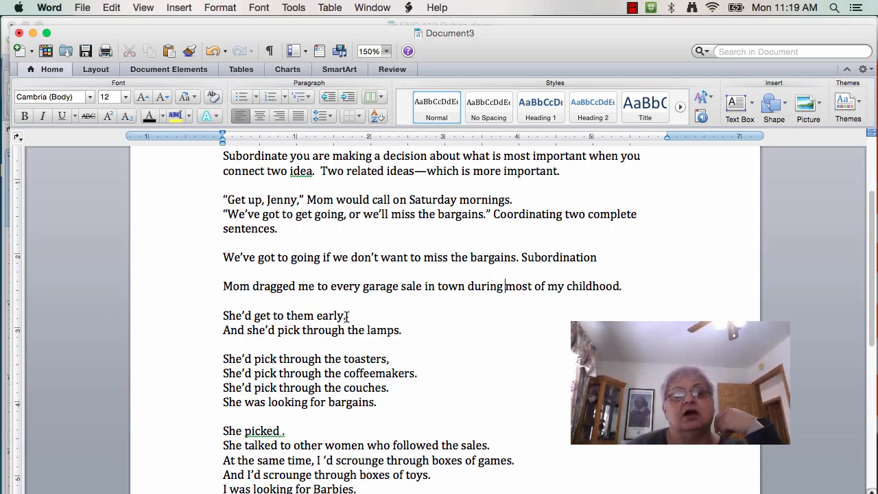
Merge the early-and-lamps lines, label them Coordination, and begin the Infinitive clause version
double_click(335, 316)
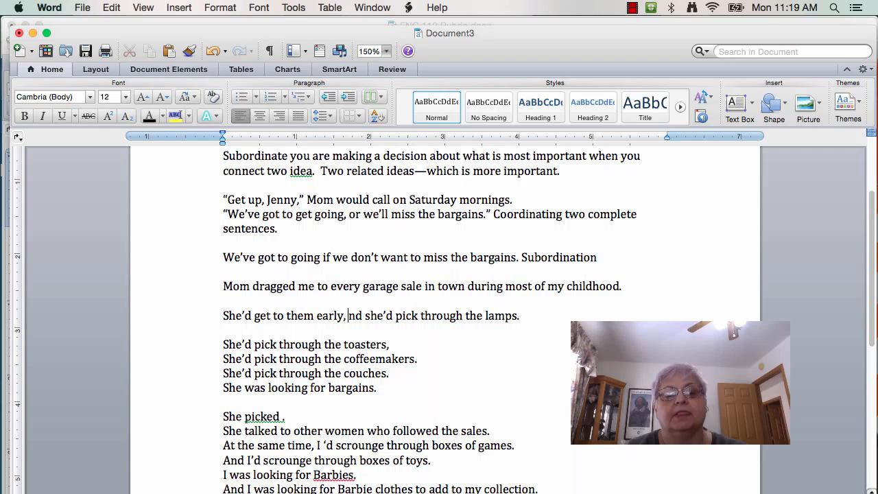
text(a)
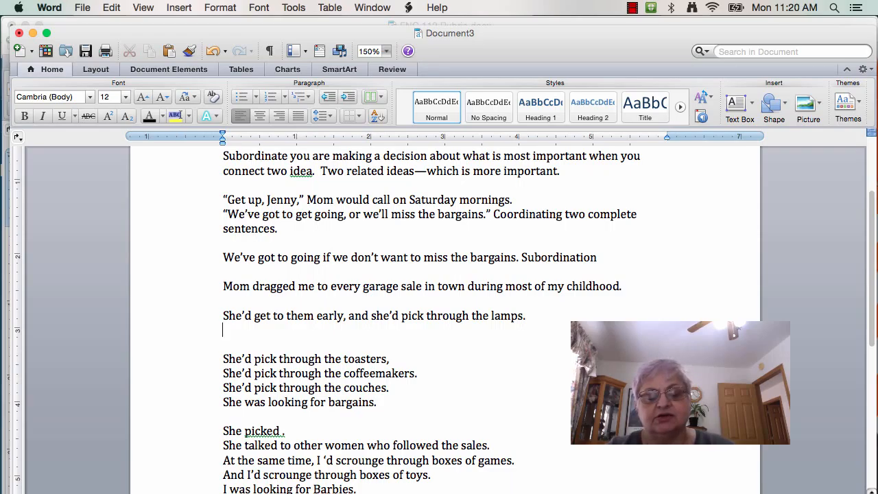
text(She'd get to them early to pick through the lamps.)
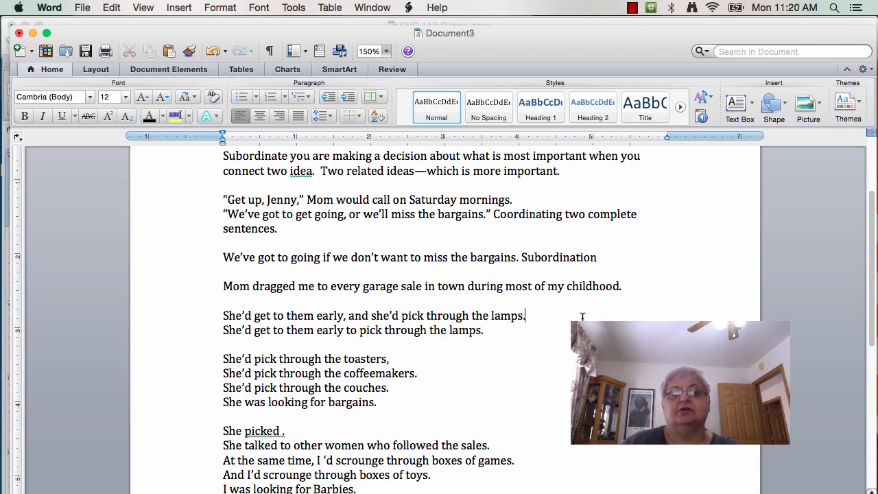
text(Coordi)
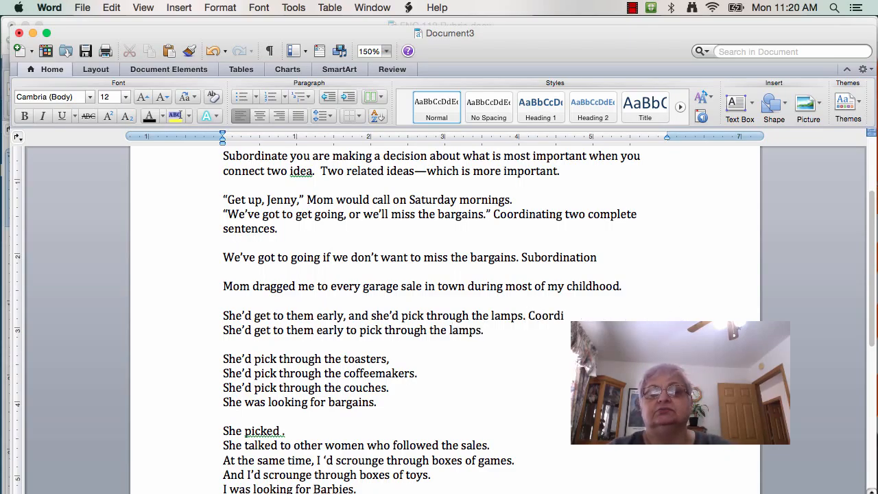
text(nation)
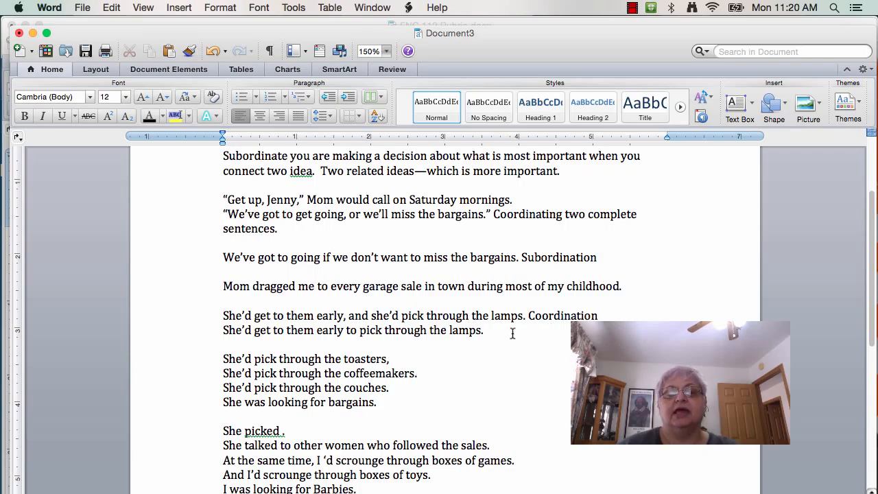
text(Infin)
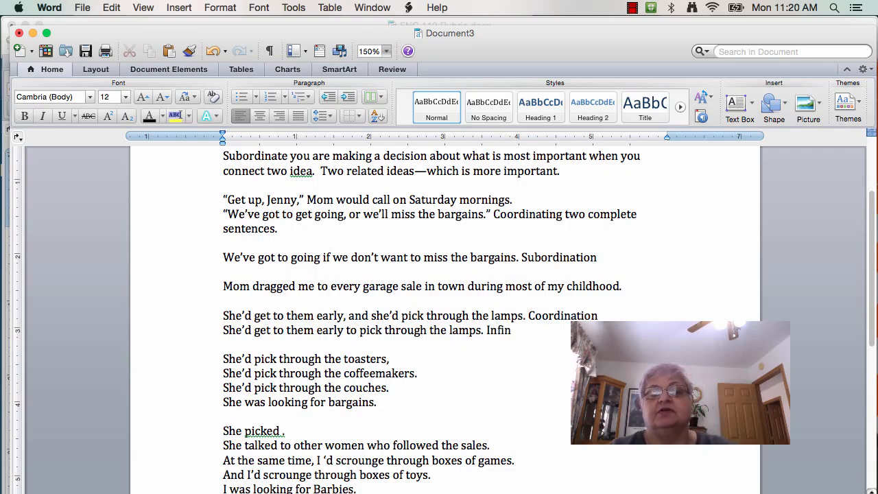
text(itive clause)
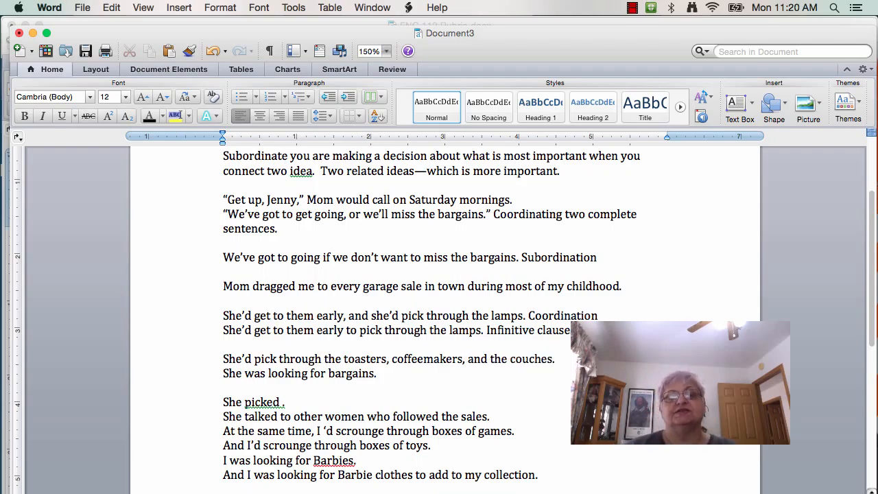
Fold the bargains line into the toasters list and label it 'Coordination for the items (nouns).'
drag(324, 359, 463, 359)
text(Coordination for the)
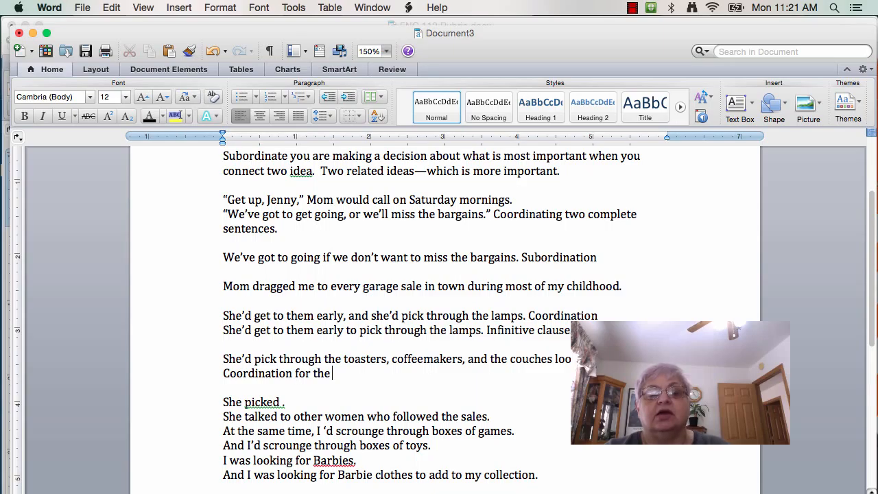
text(items ()
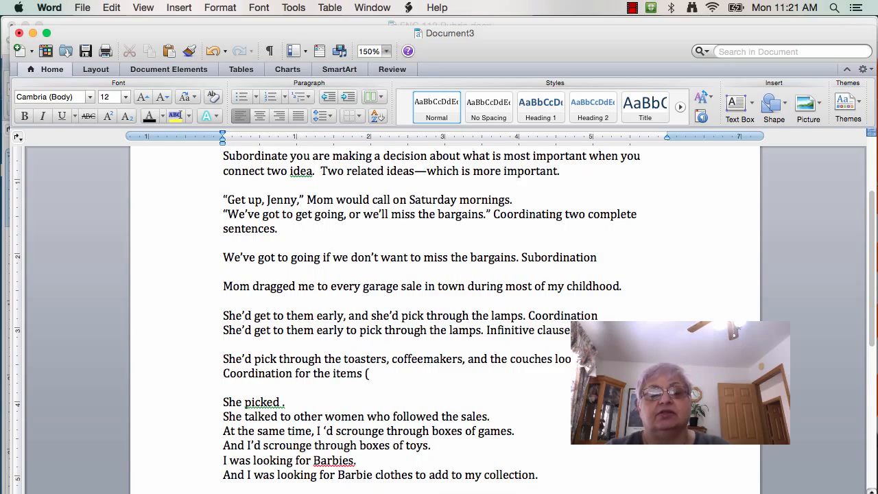
text(noun)
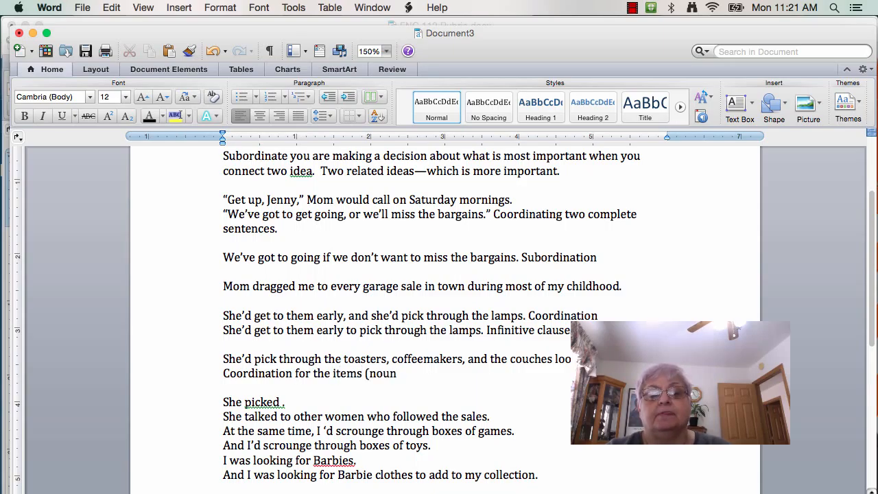
text(s))
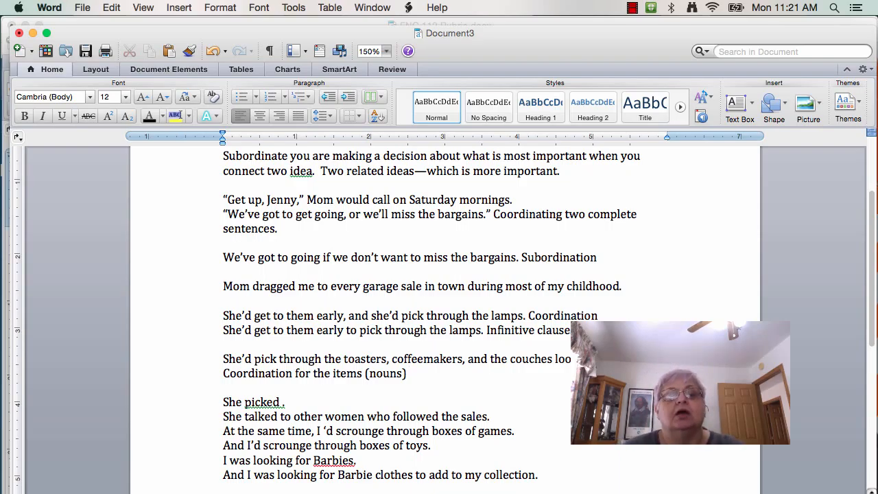
Join the picked and talked lines with 'and', then duplicate using 'while she talked'
scroll(down, 3)
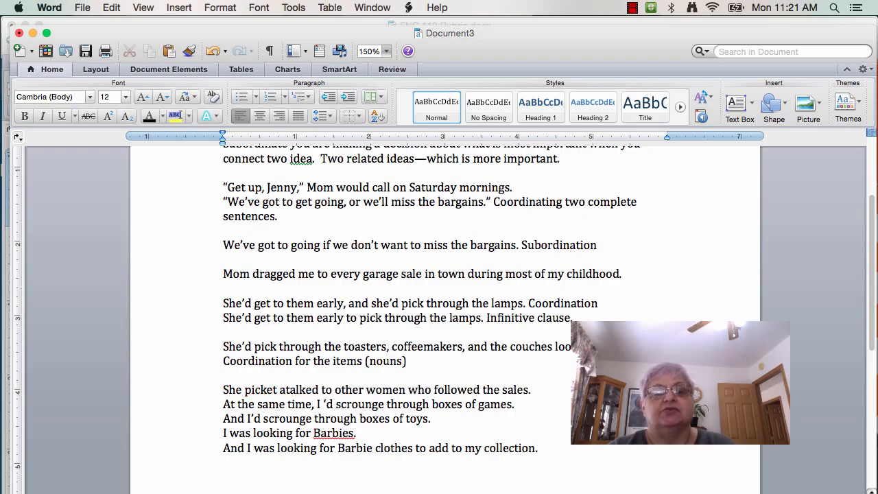
text(and)
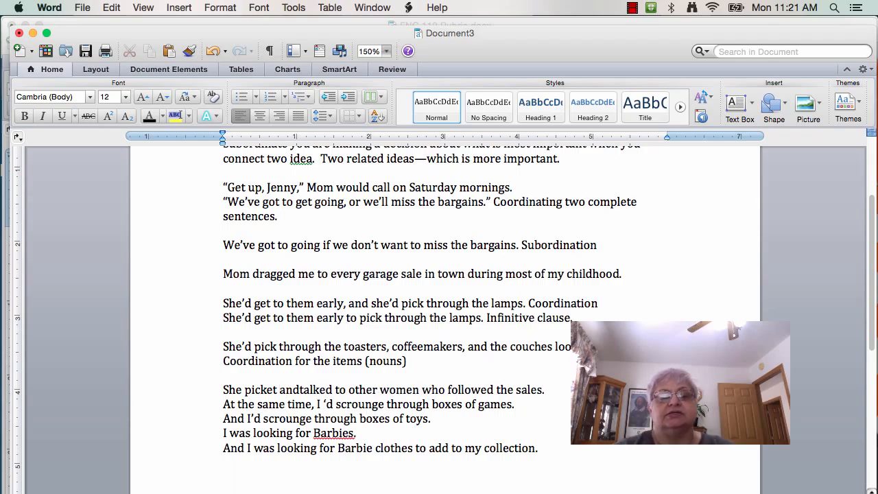
drag(223, 390, 547, 389)
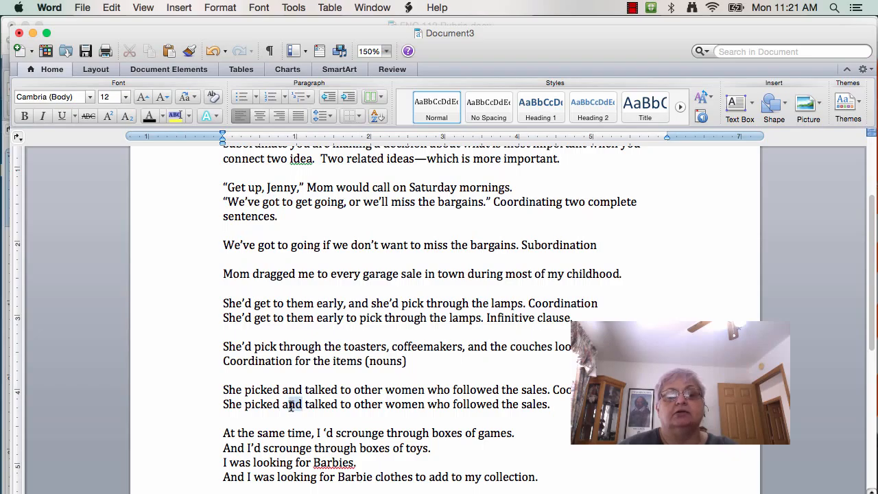
text(while she)
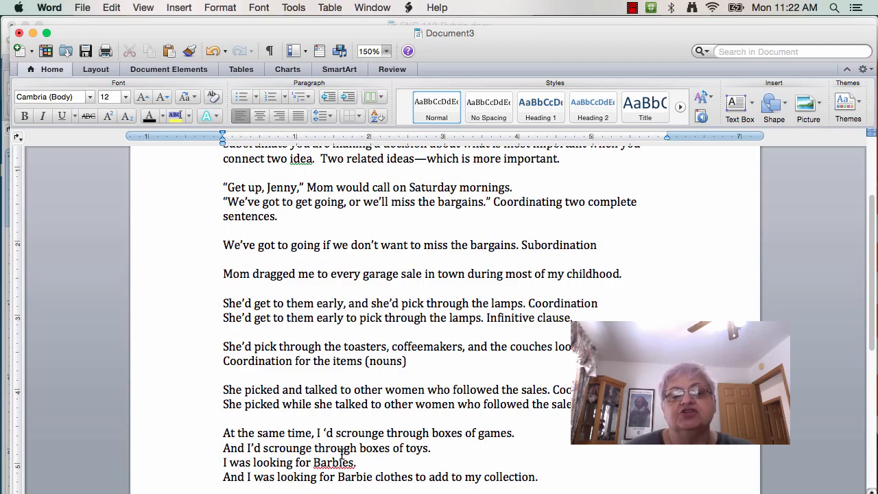
Delete 'I was' and the repeated line start to merge the games-and-toys lines, labeled Coordination
scroll(down, 3)
text( and of toys)
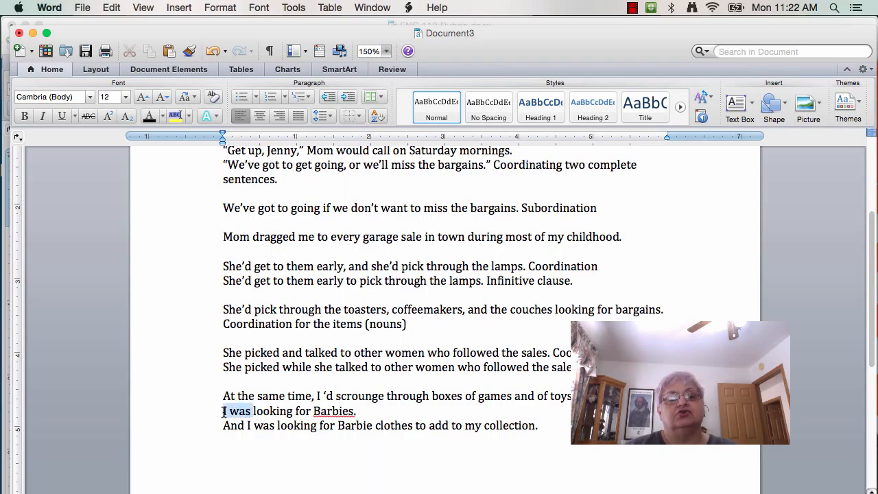
key(Delete)
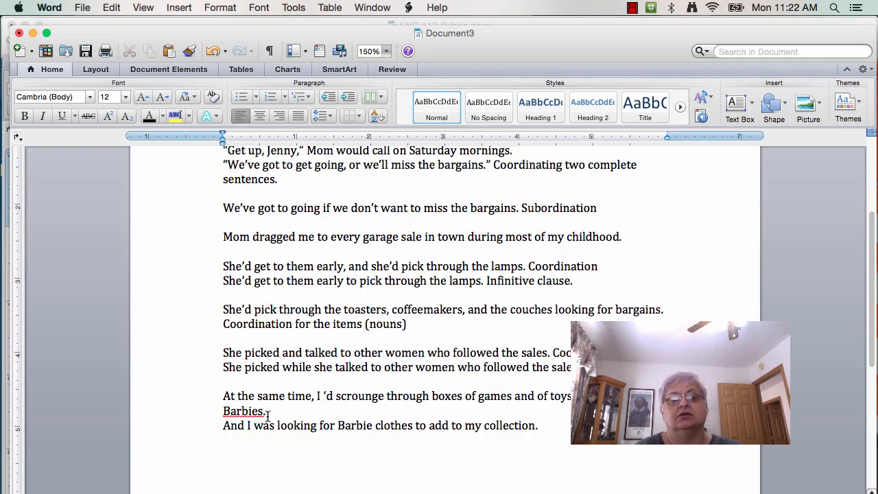
drag(223, 426, 336, 426)
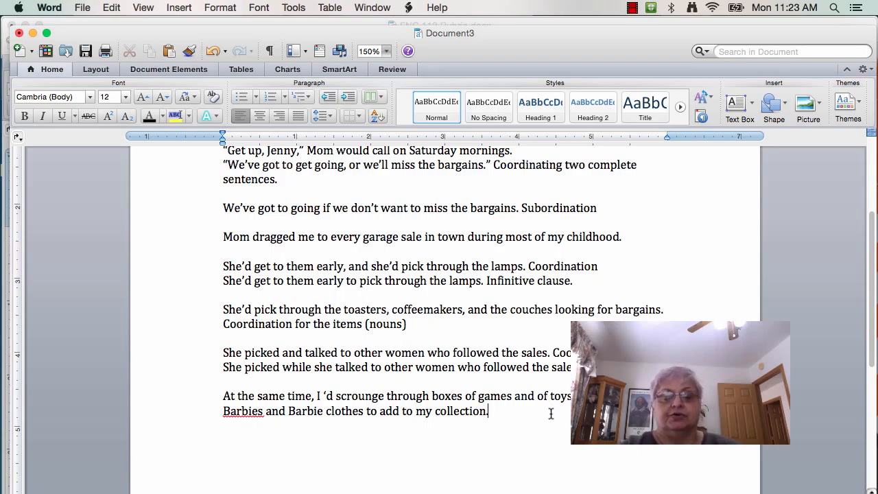
text(Coordination i)
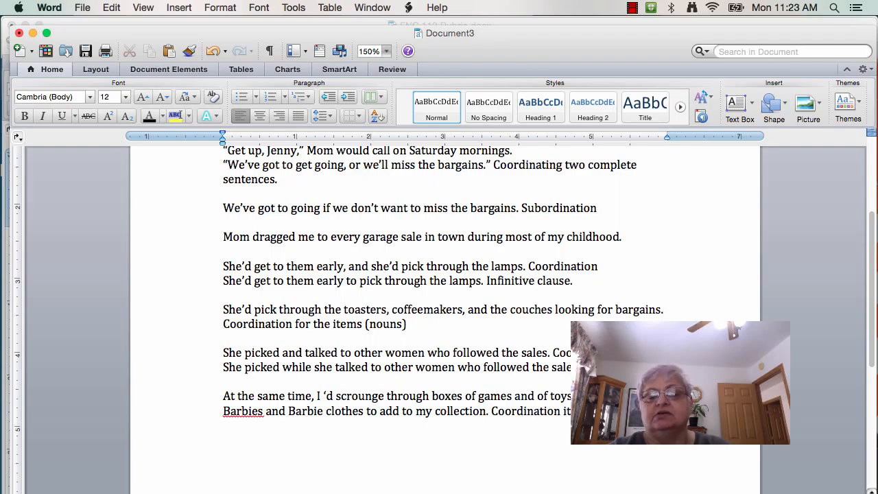
text(toys. a)
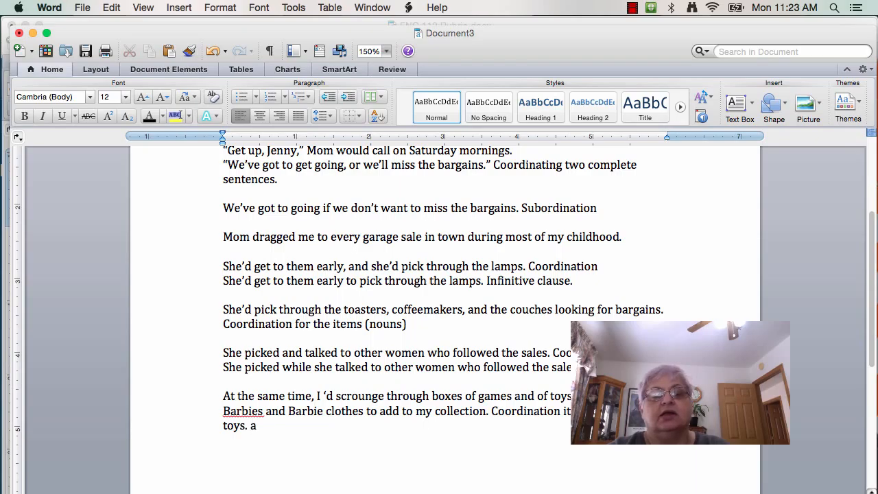
Add the 'And Barbies and Barbie clothes' version labeled 'Infinitive phrase.'
text(And Barb)
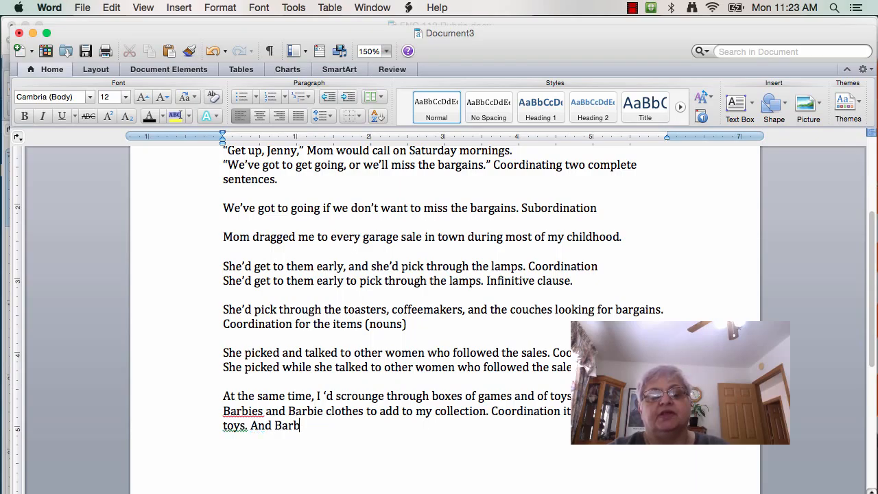
text(ies and)
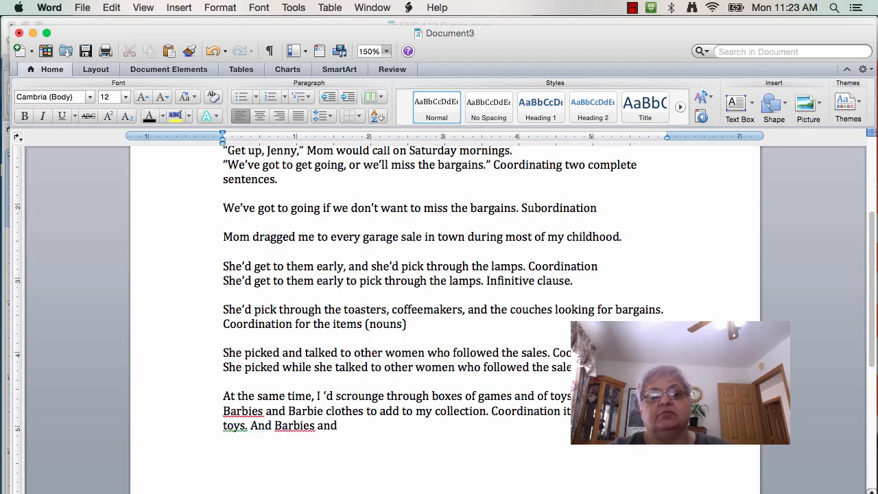
text(Barbie clothes.)
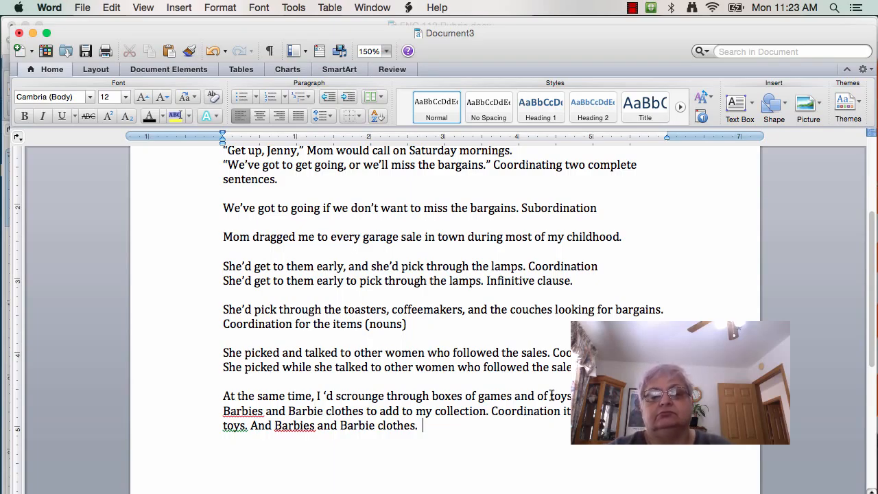
text(Infinitive)
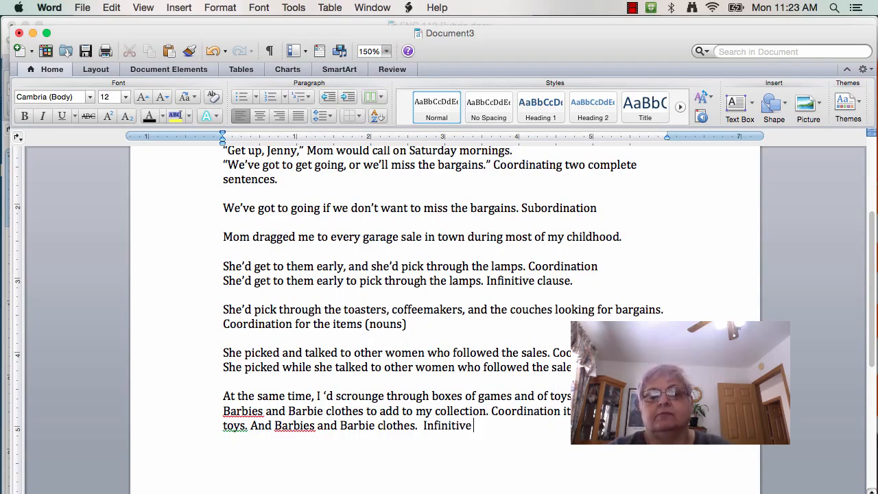
text(phrase.)
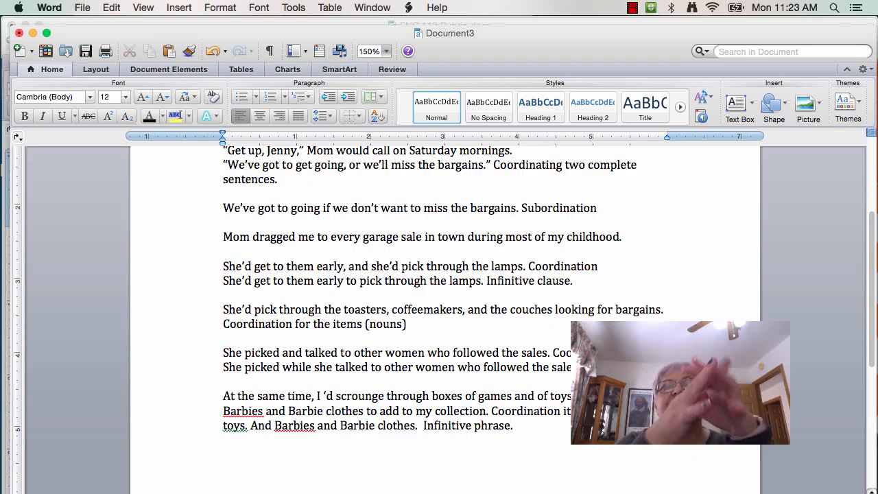